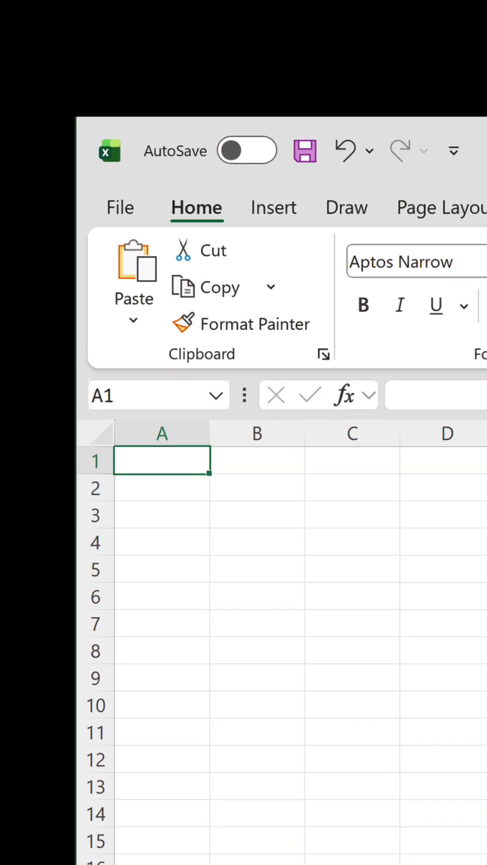
On the File > Account page, set the Office Theme to Black.
click(120, 209)
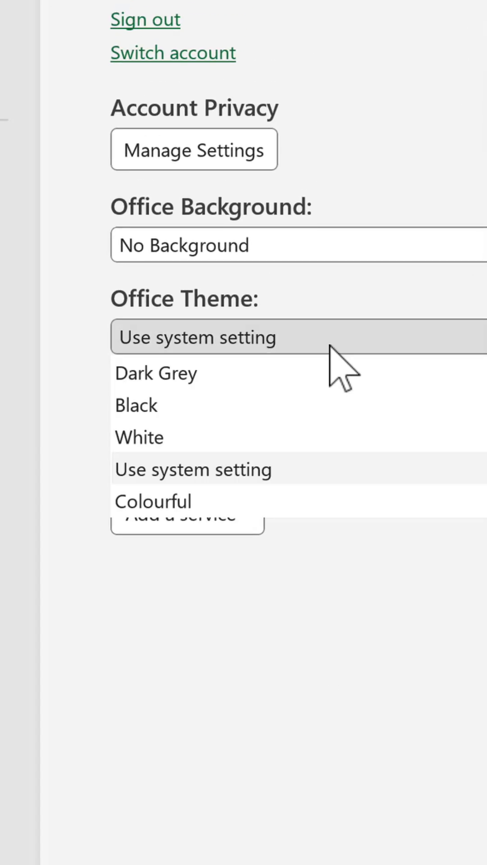
click(136, 405)
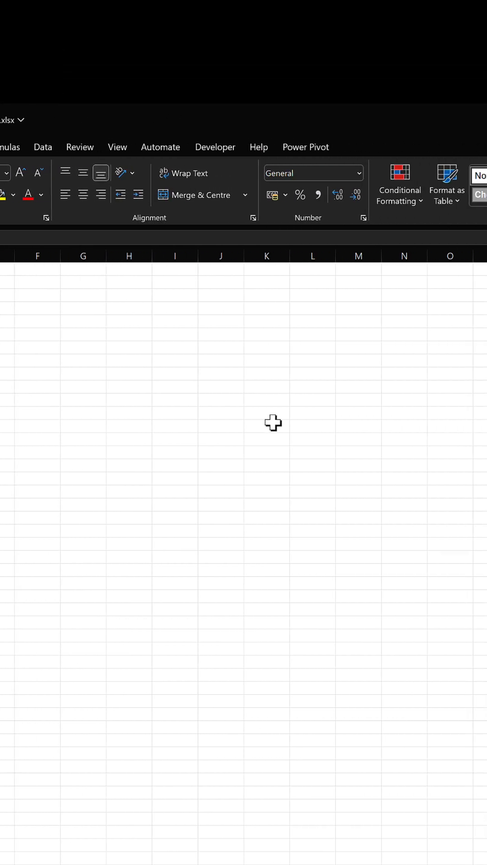
Scroll right across the blank workbook, now shown with the black interface.
scroll(right, 3)
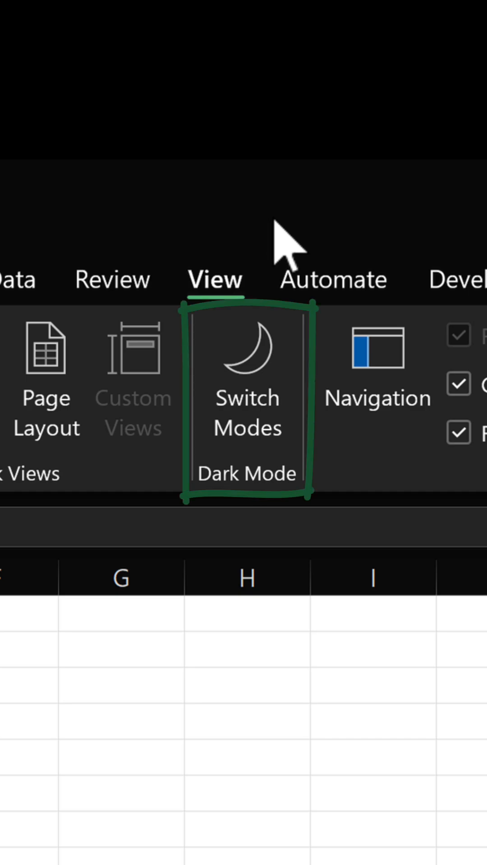
Toggle View > Switch Modes until the worksheet grid turns black.
click(246, 376)
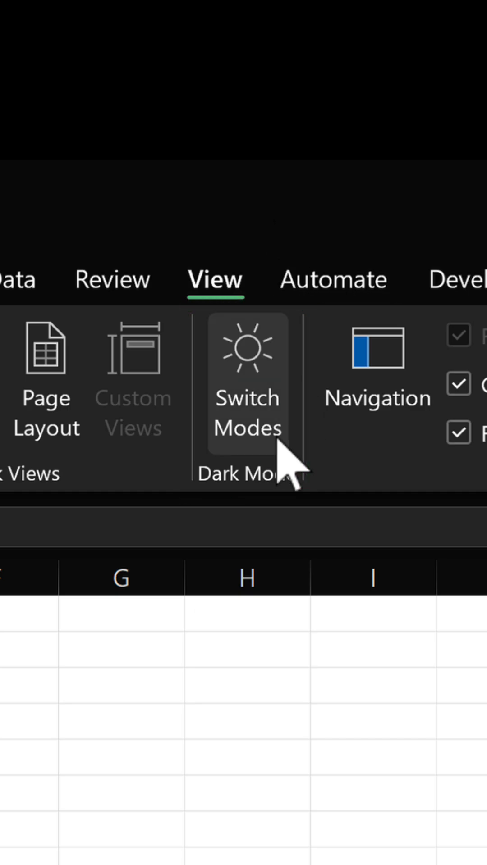
click(246, 370)
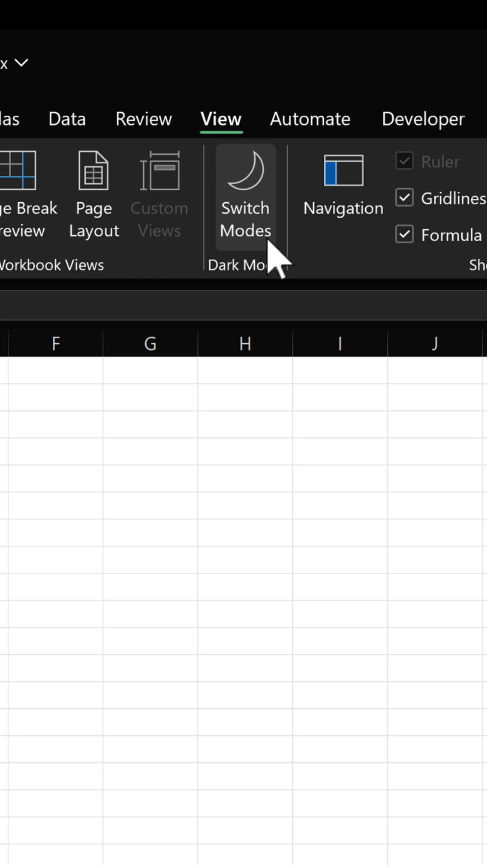
click(245, 193)
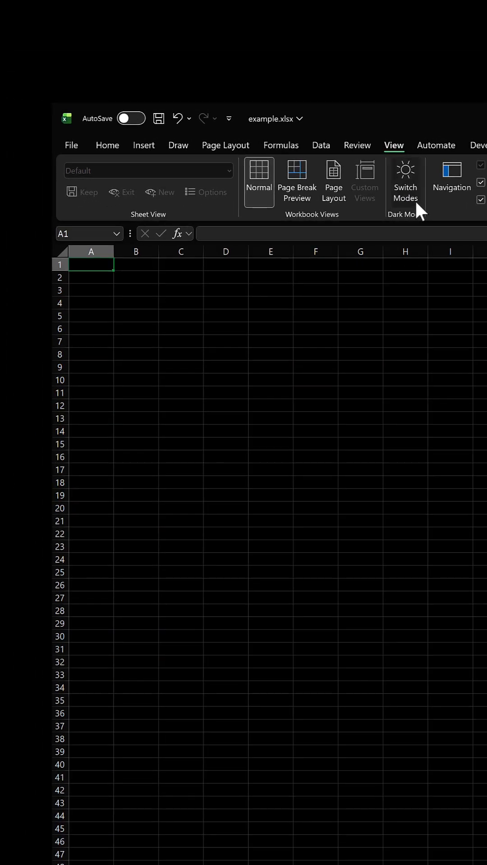
click(405, 180)
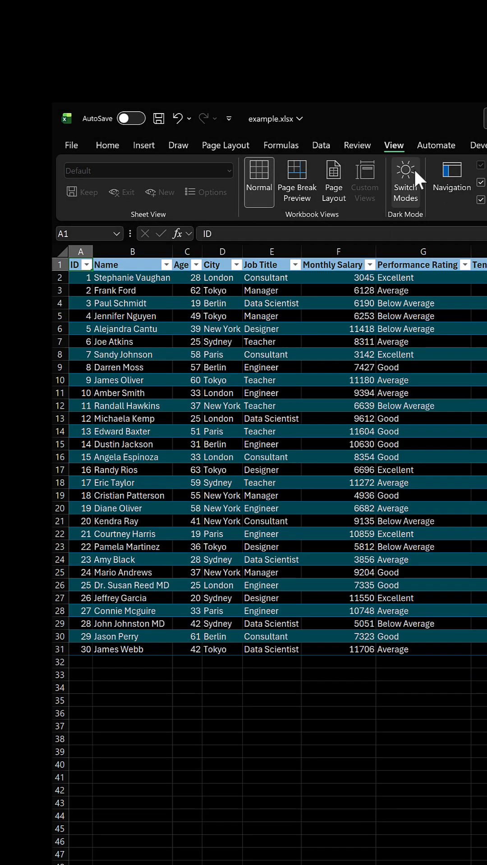
Click the employee table to view its dark-mode colours.
click(405, 180)
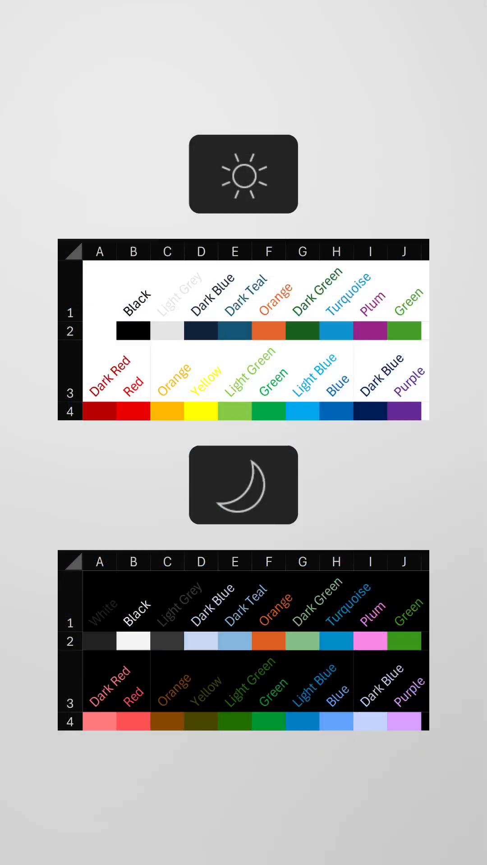